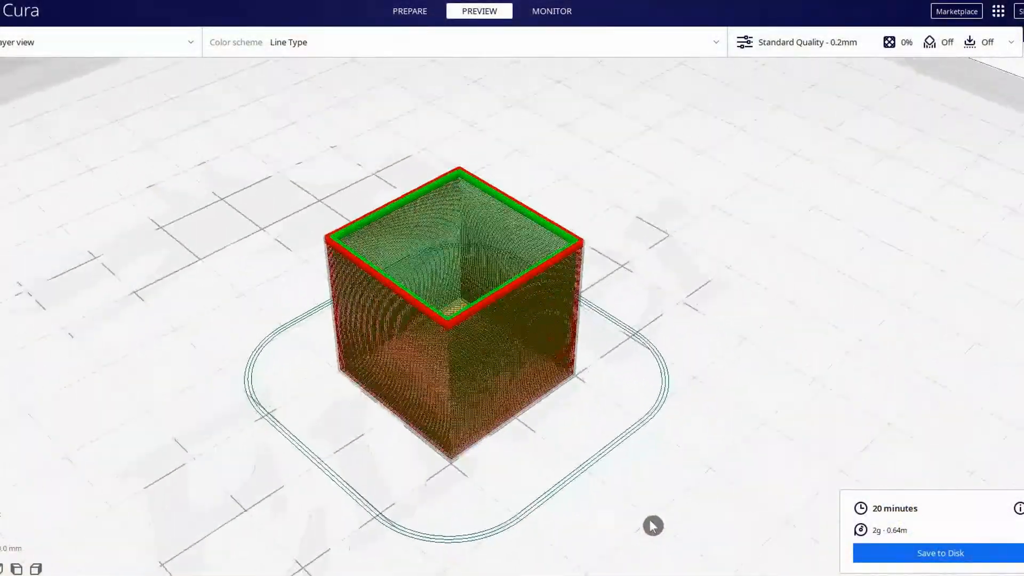
# - Switch from Preview to Prepare and show the Custom print settings panel
pyautogui.click(747, 42)
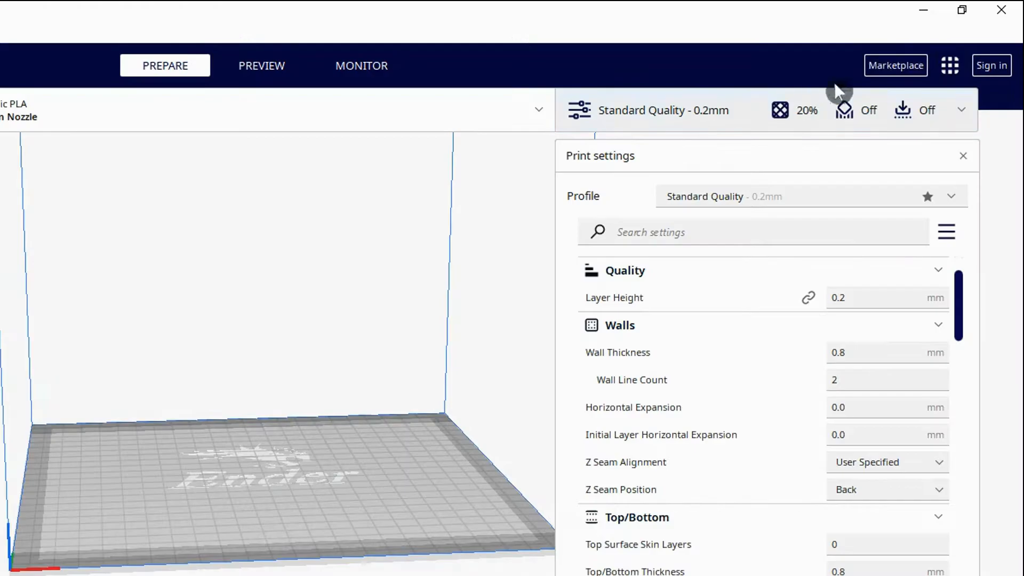
# - Install the Calibration Shapes plugin from the Marketplace and accept its licence
pyautogui.click(895, 65)
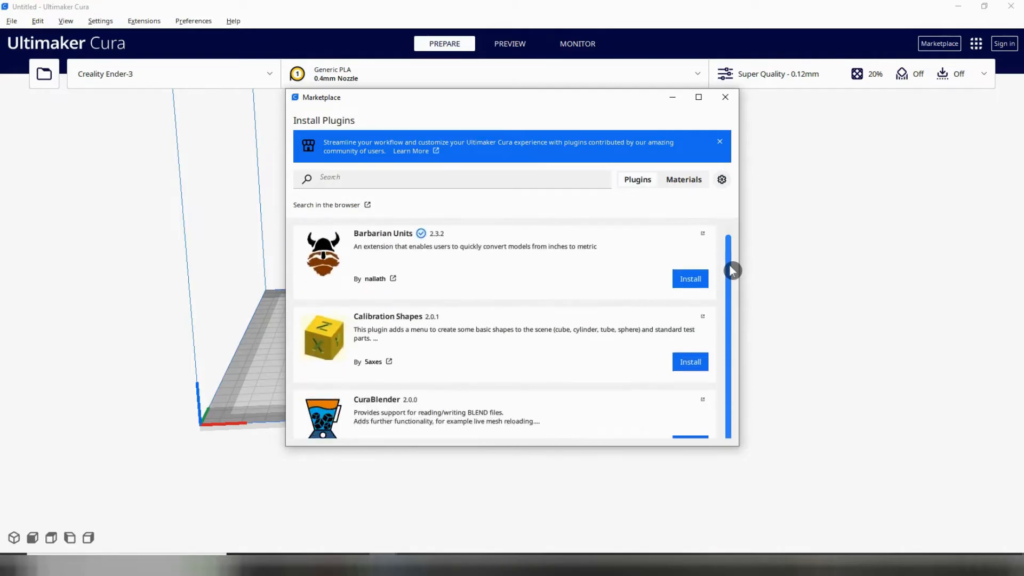
pyautogui.click(691, 362)
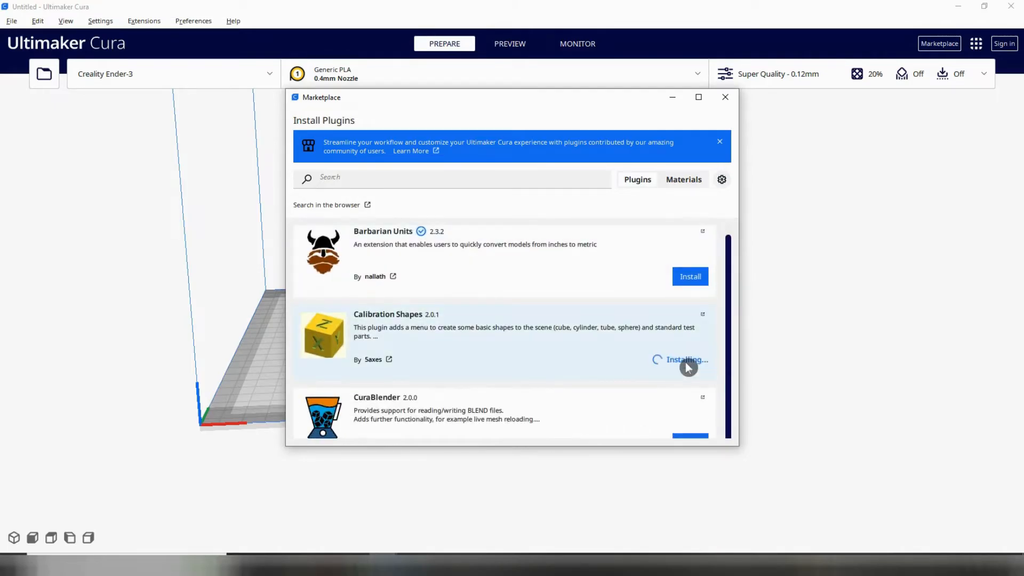
pyautogui.click(686, 359)
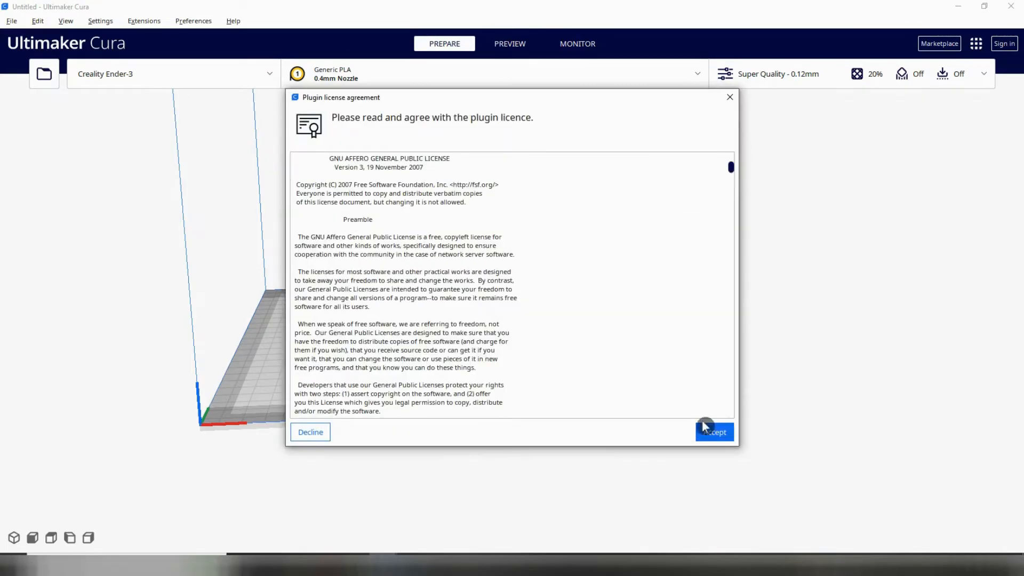
pyautogui.click(714, 432)
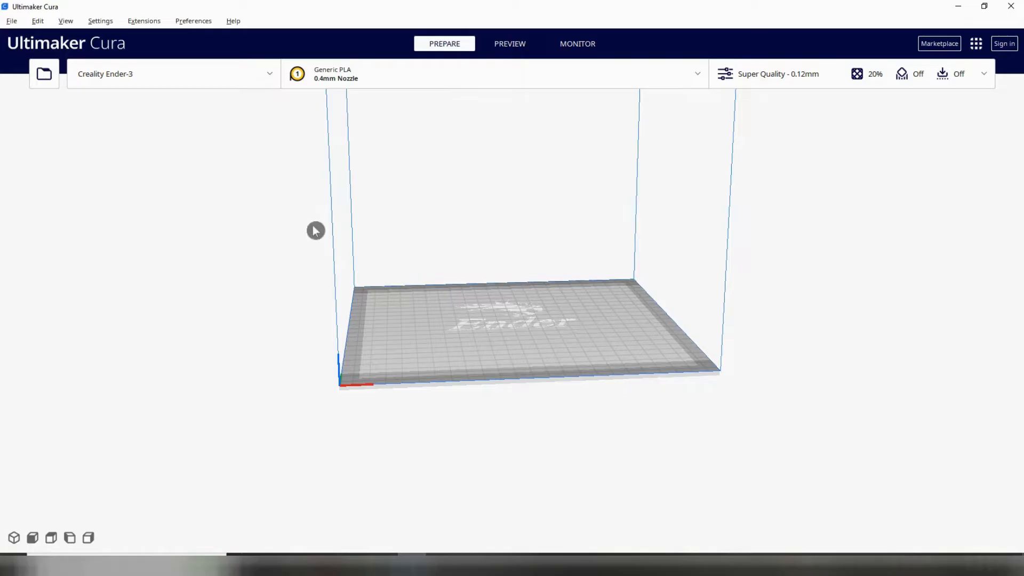
# - Add a calibration cube via Extensions > Part for calibration
pyautogui.click(143, 20)
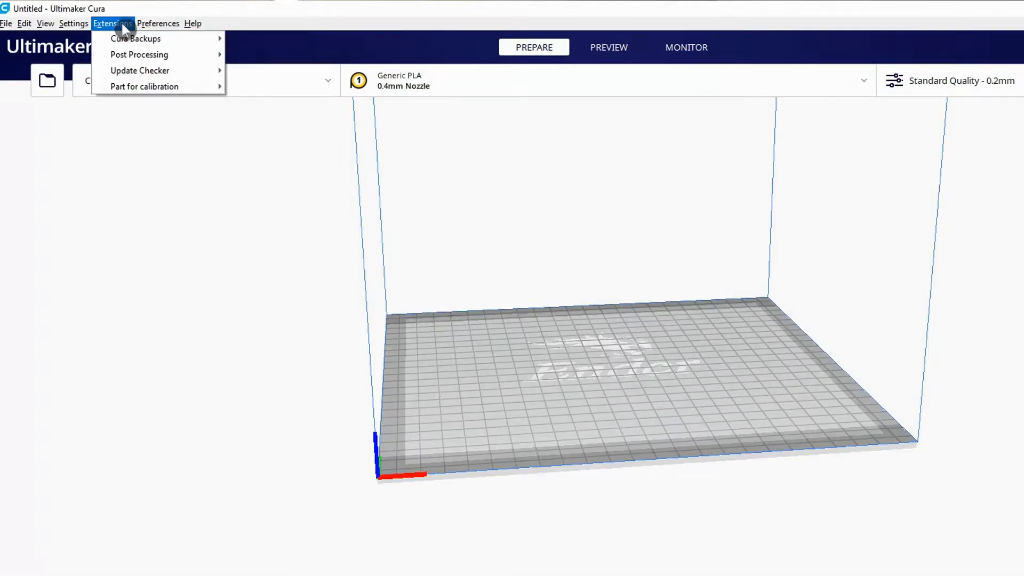
pyautogui.moveTo(145, 86)
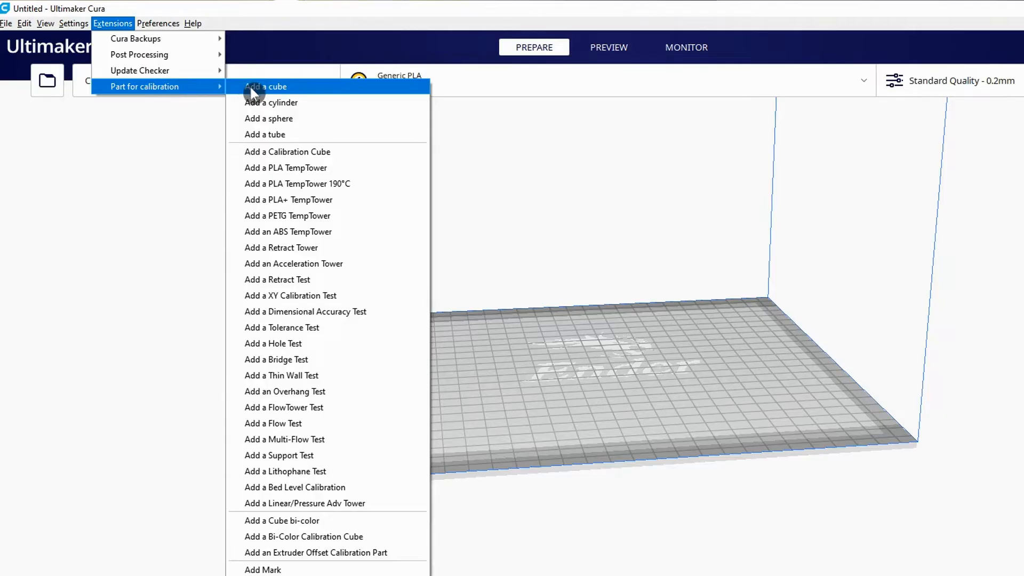
pyautogui.click(266, 86)
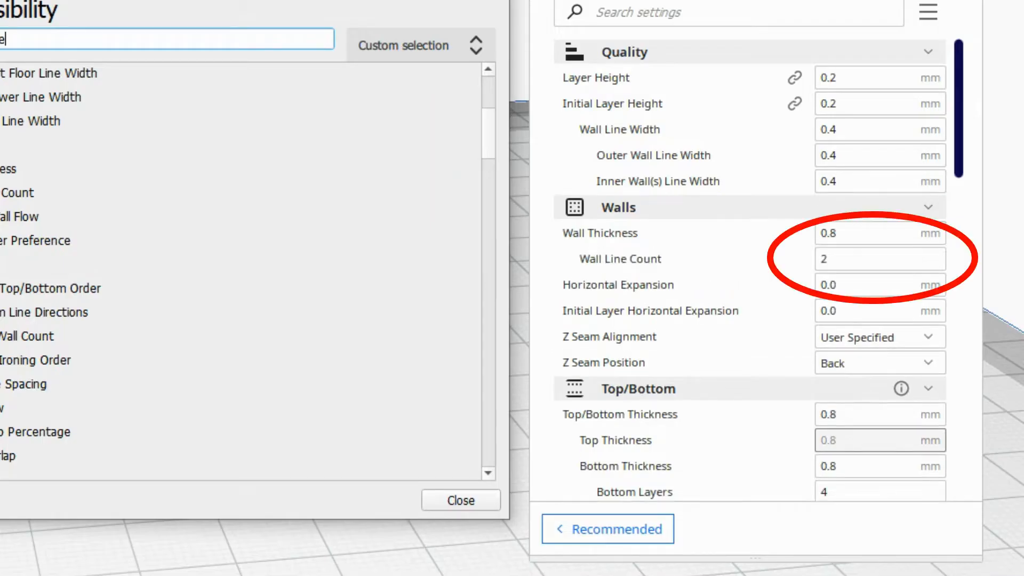
# - Make Line Width, Wall Line Count and Flow visible in Setting Visibility
pyautogui.write('line width')
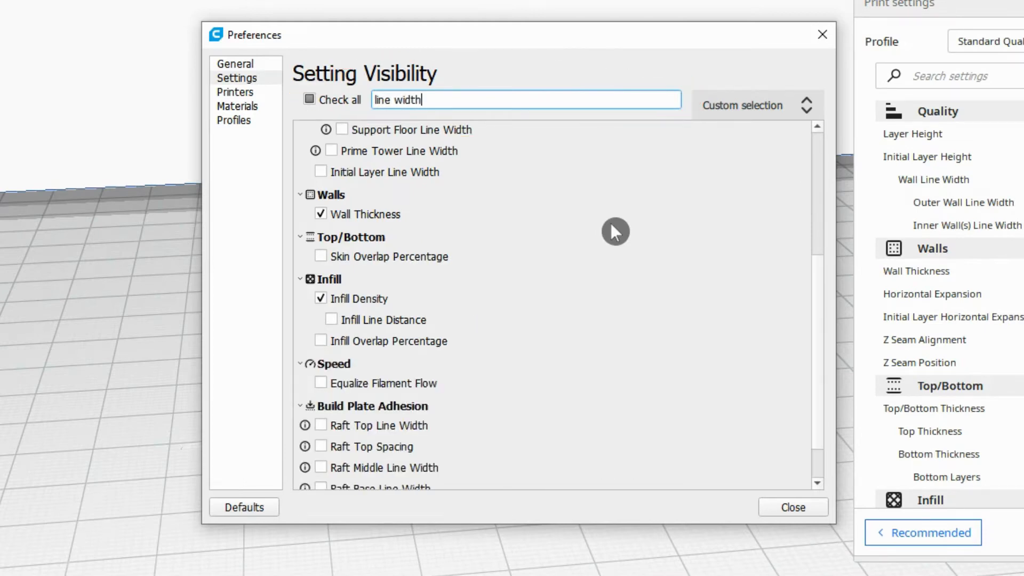
pyautogui.scroll(3)
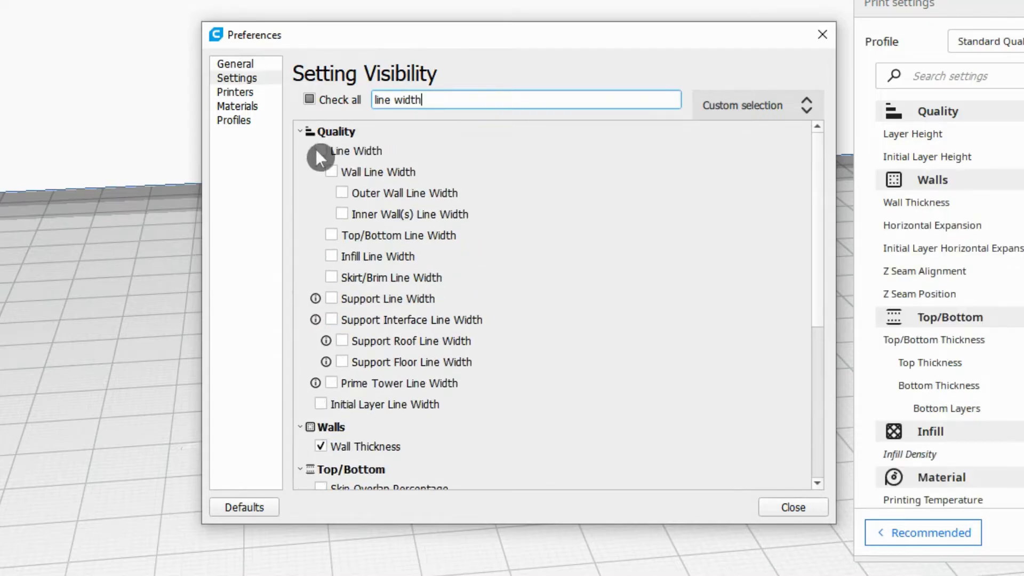
pyautogui.write('wall line count')
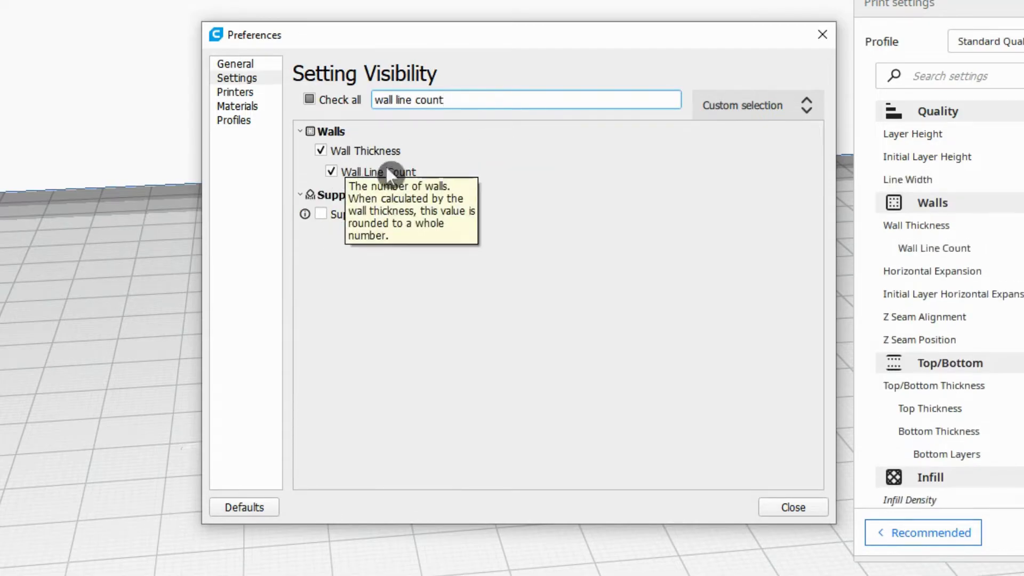
pyautogui.write('flow')
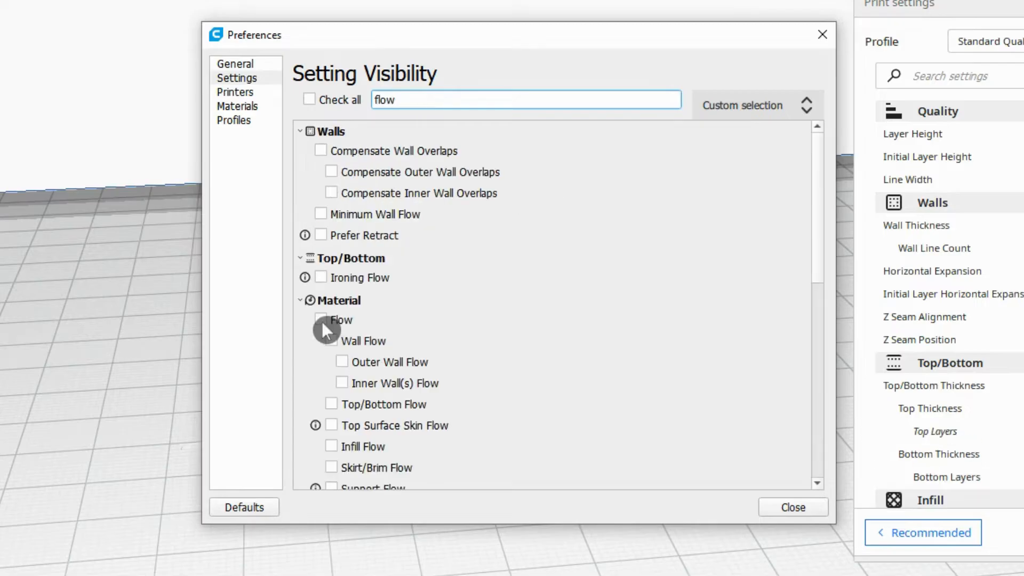
pyautogui.click(791, 508)
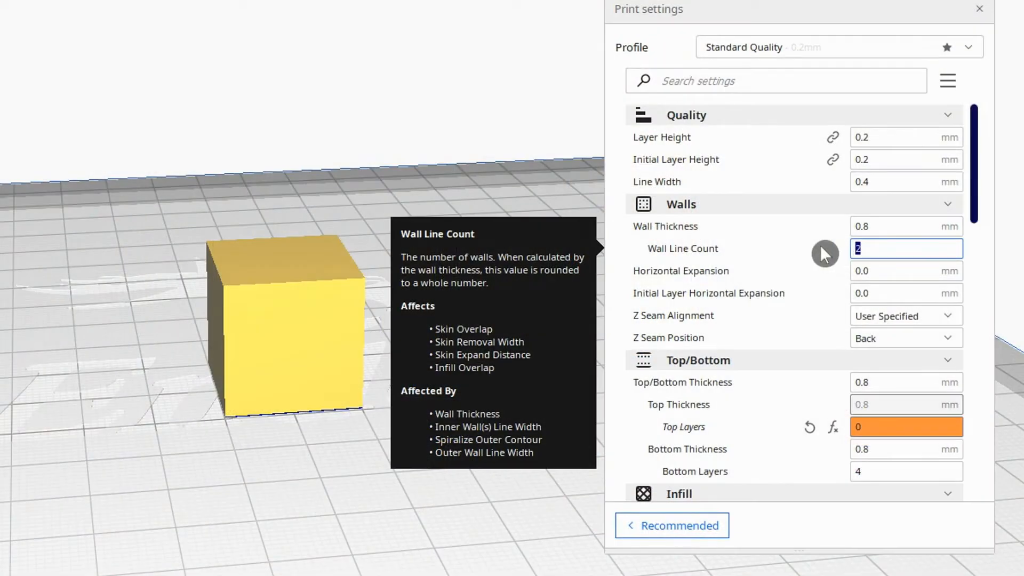
# - Set Top Layers to 0 and Infill Density to 0% for the cube
pyautogui.scroll(-3)
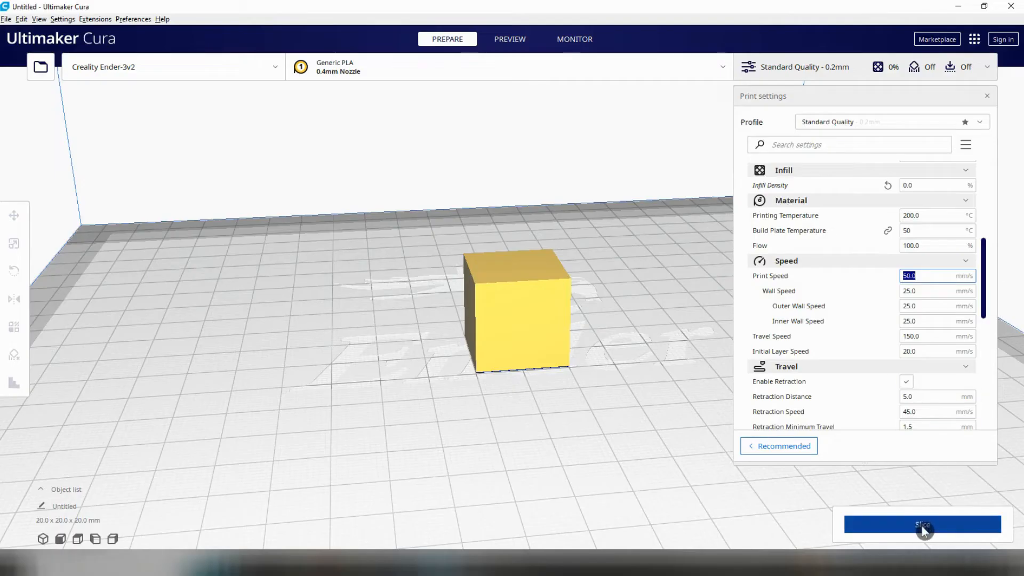
# - Slice the cube and inspect the open-top hollow box in layer preview
pyautogui.click(922, 525)
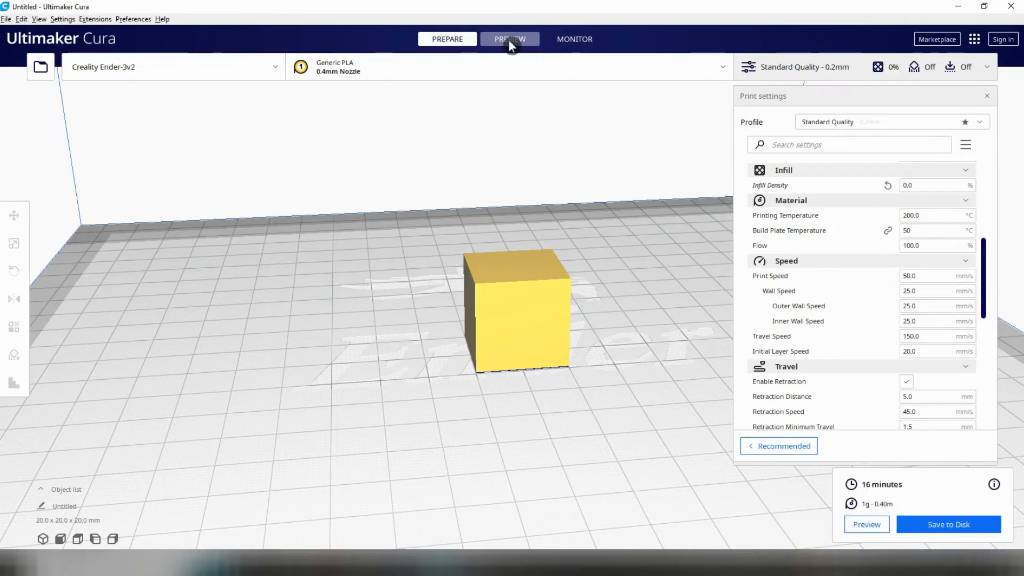
pyautogui.click(510, 39)
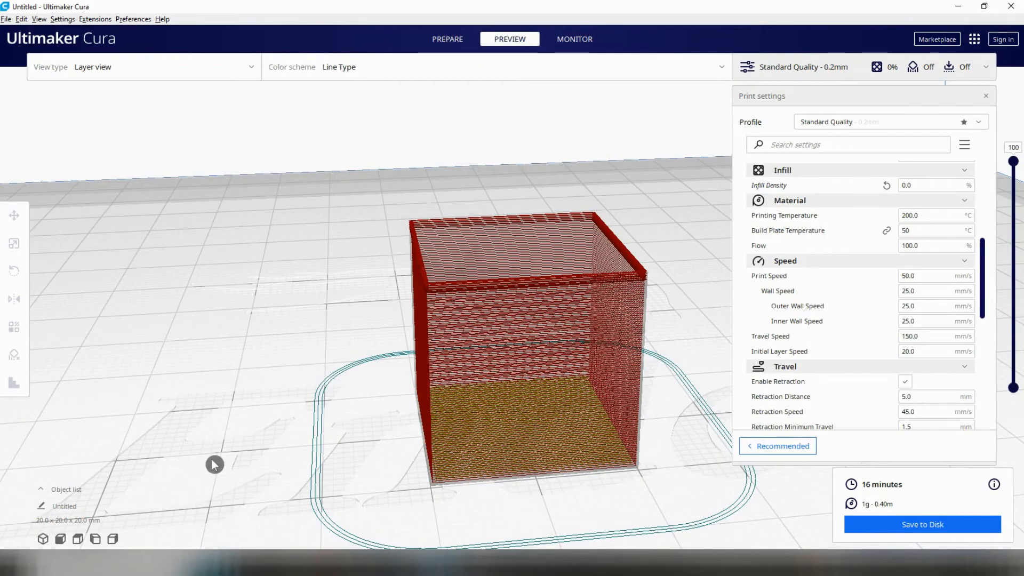
pyautogui.moveTo(215, 464); pyautogui.dragTo(295, 492)
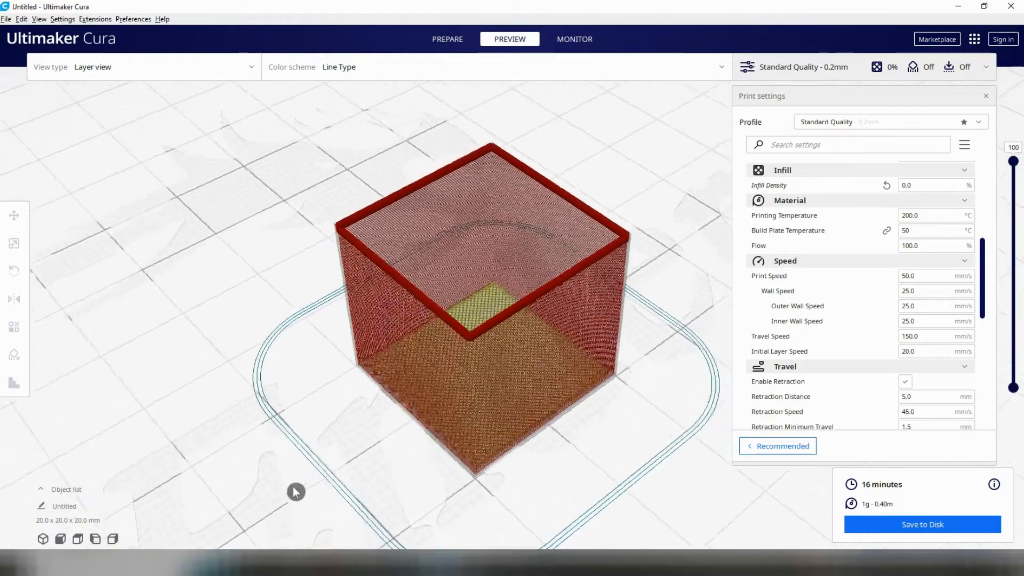